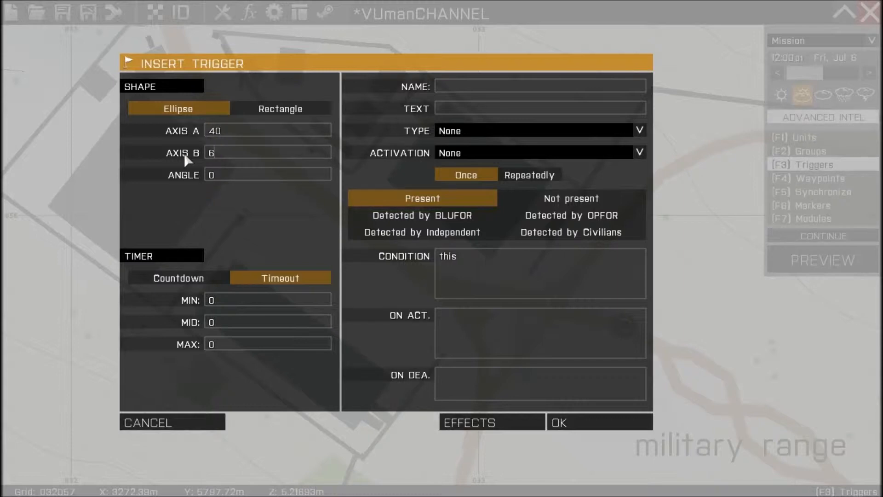
Place a rectangular 40 by 60 trigger and pan the map over the compound
left_click(280, 108)
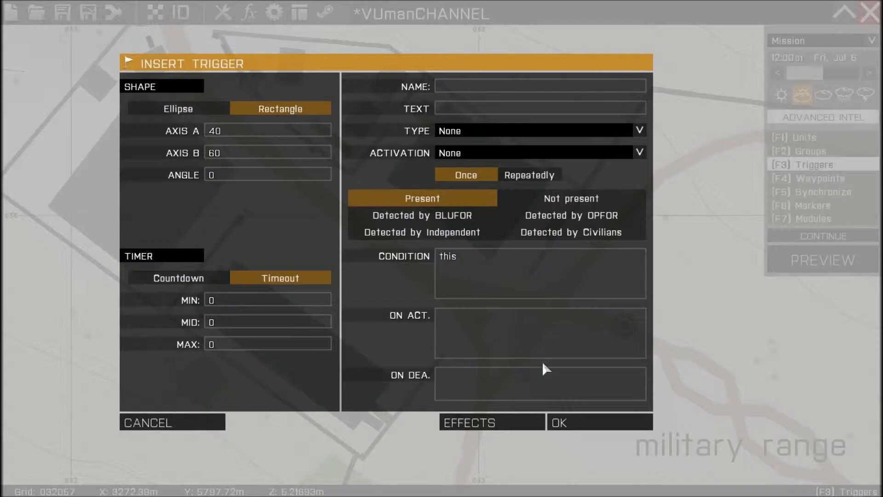
left_click(566, 423)
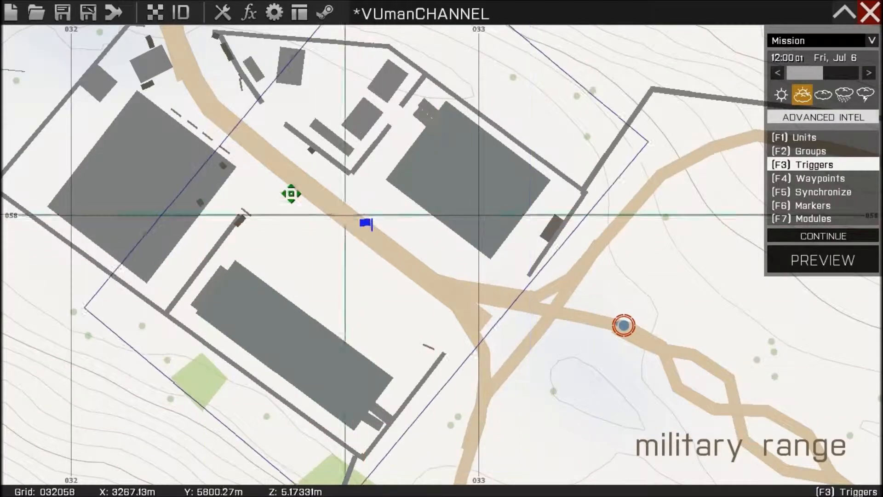
left_click_drag(293, 194, 349, 301)
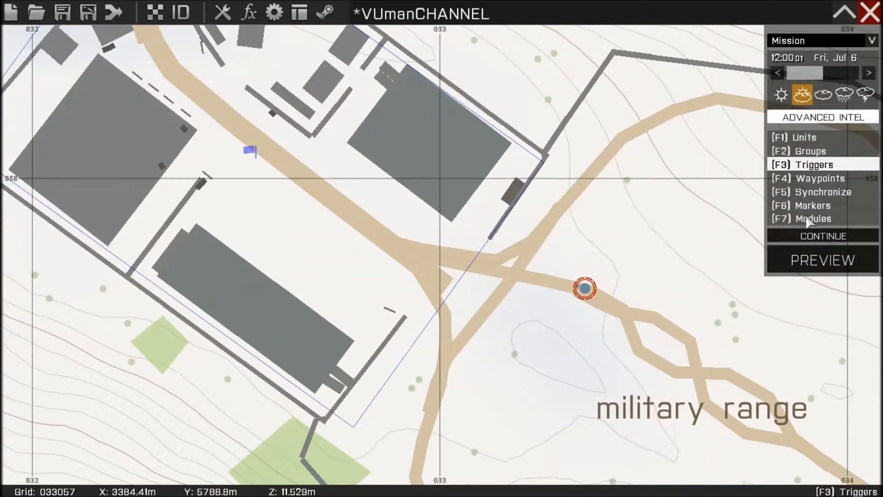
Insert a Multiplayer Sector module named DEMO ZONE with designation X
left_click(807, 219)
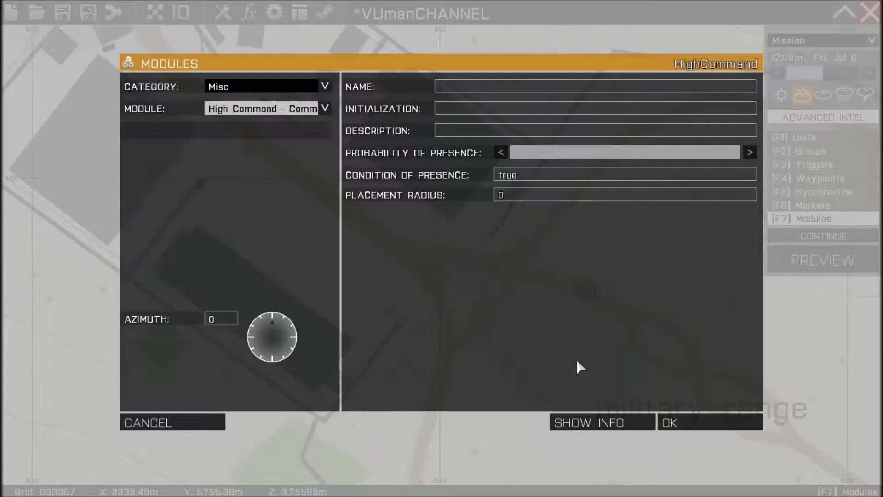
left_click(325, 86)
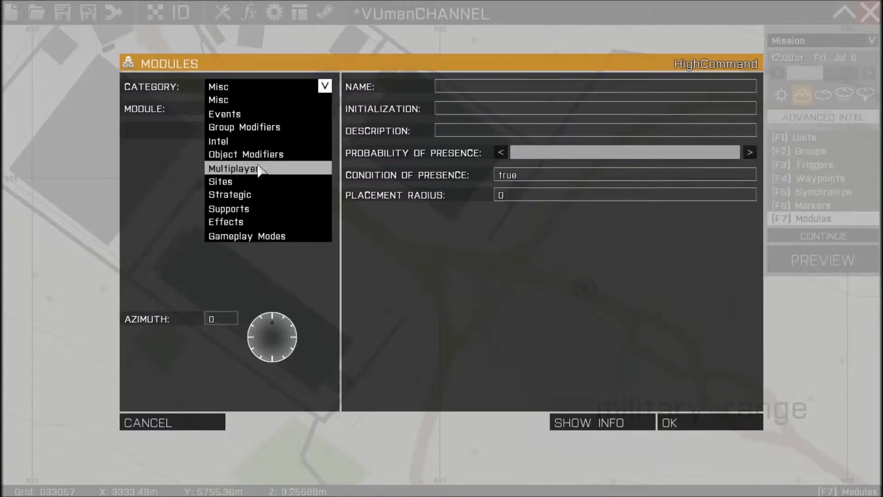
left_click(241, 167)
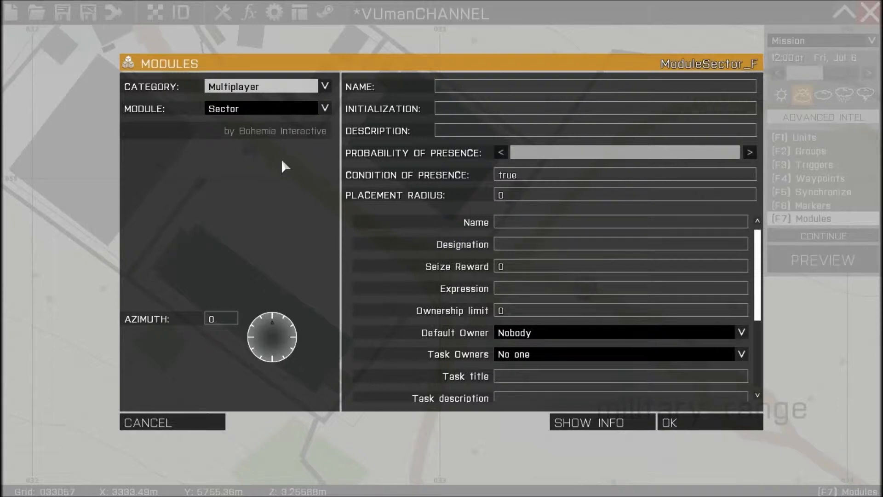
mouse_move(549, 225)
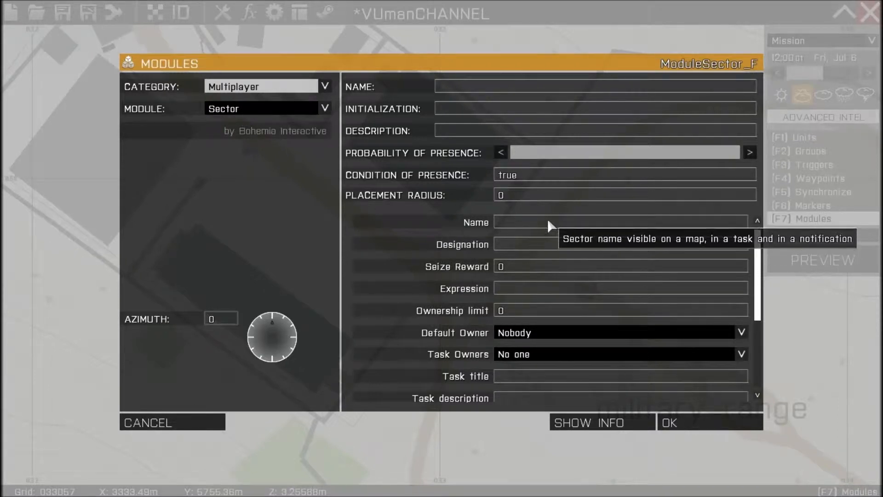
mouse_move(728, 263)
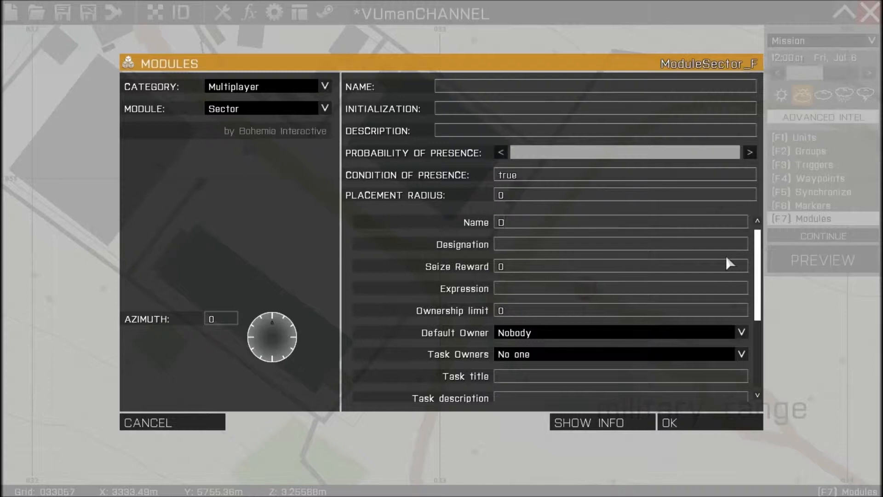
type("DEMO ZONE")
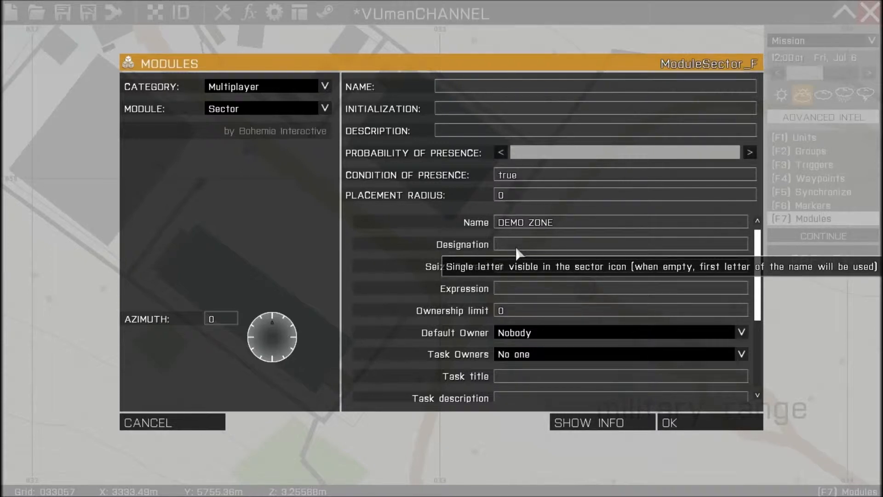
mouse_move(534, 263)
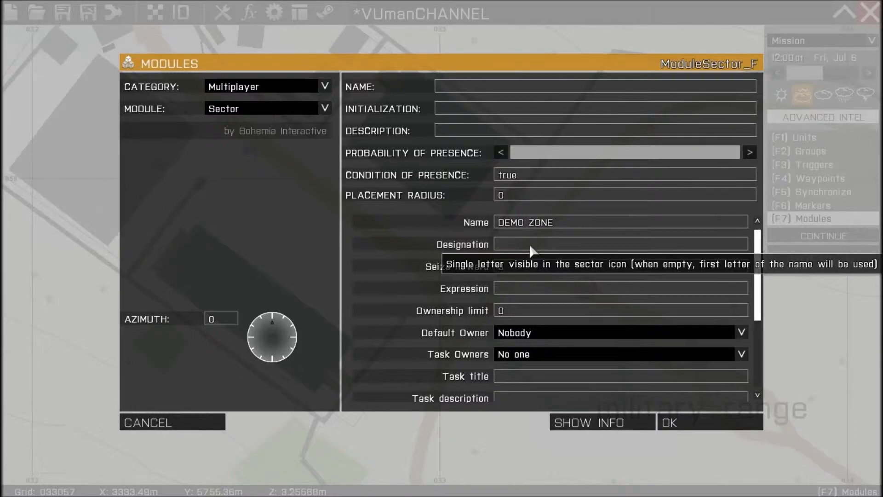
mouse_move(561, 264)
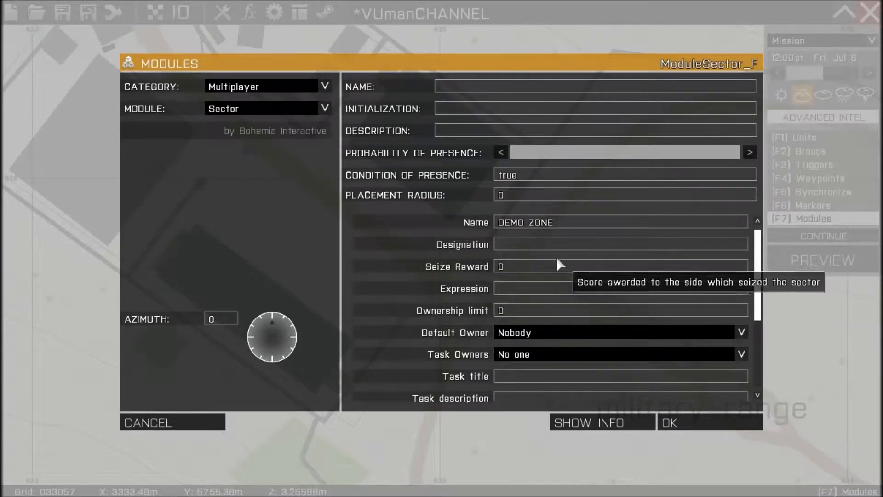
mouse_move(608, 293)
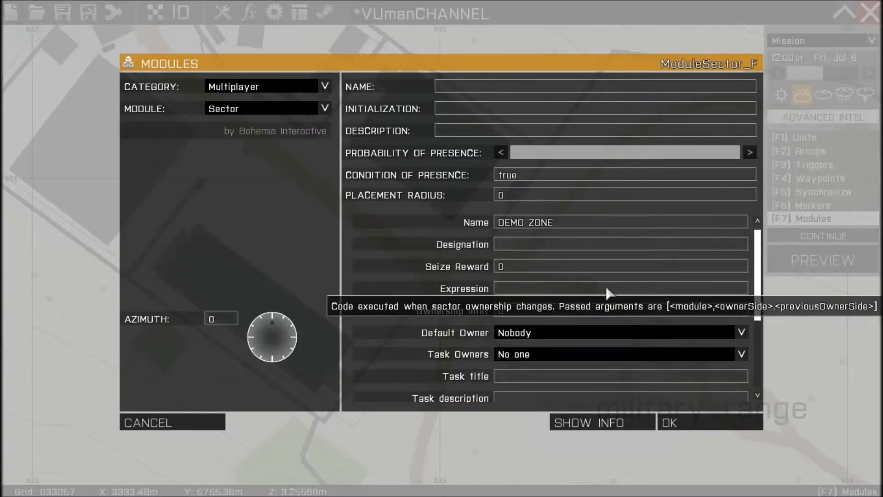
type("X")
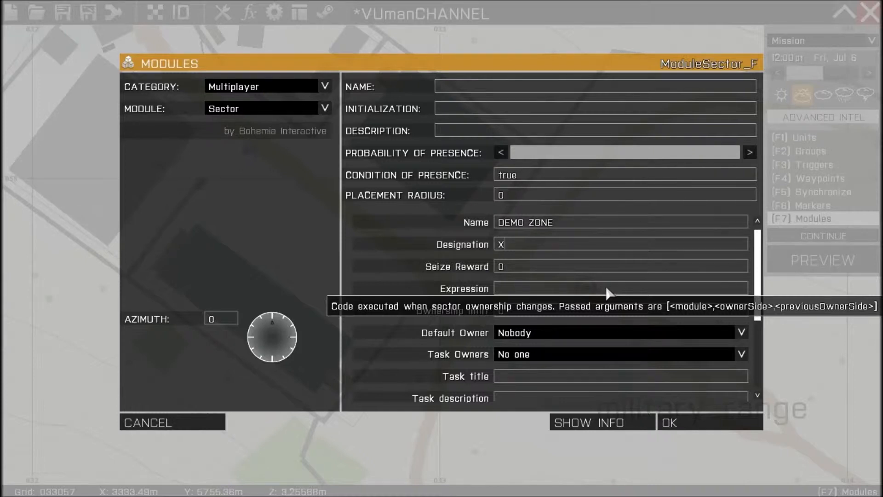
scroll("down", 3)
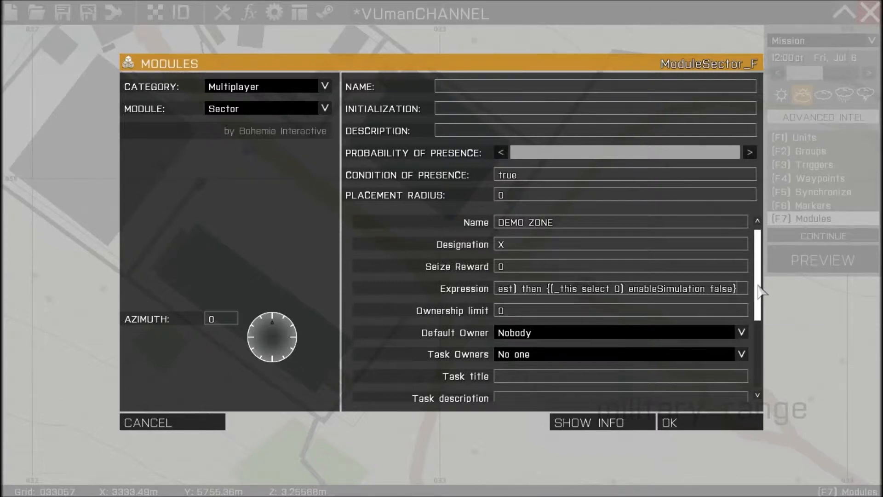
Make OPFOR the sector's default owner and give the task to everyone
scroll("down", 3)
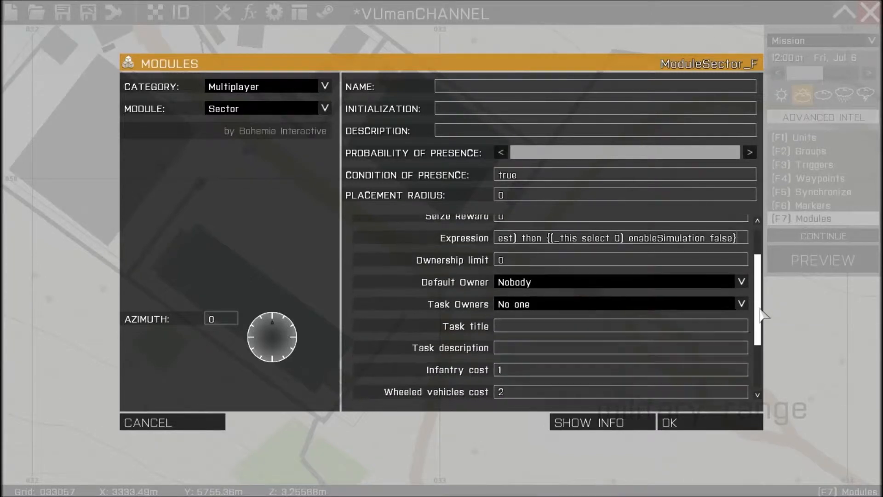
scroll("down", 3)
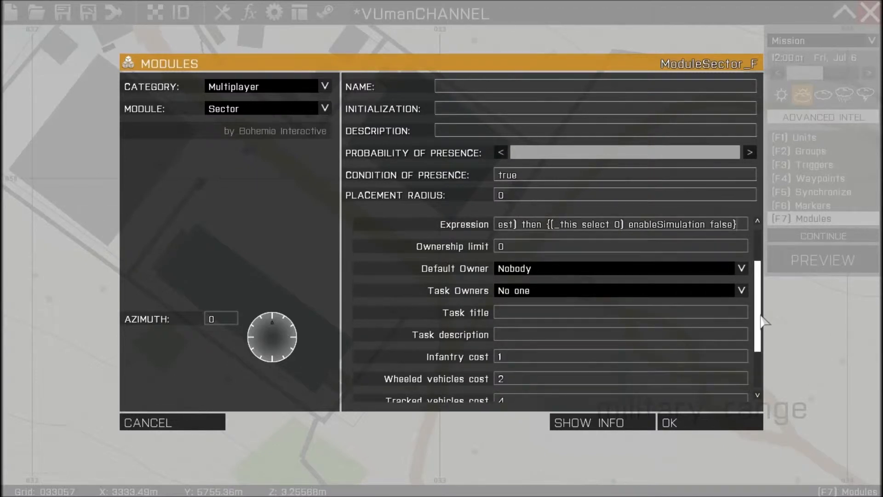
mouse_move(575, 279)
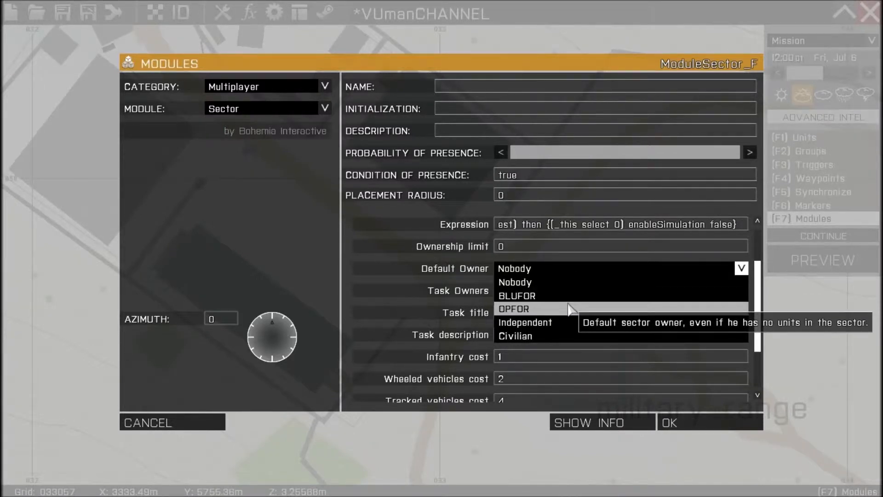
left_click(513, 308)
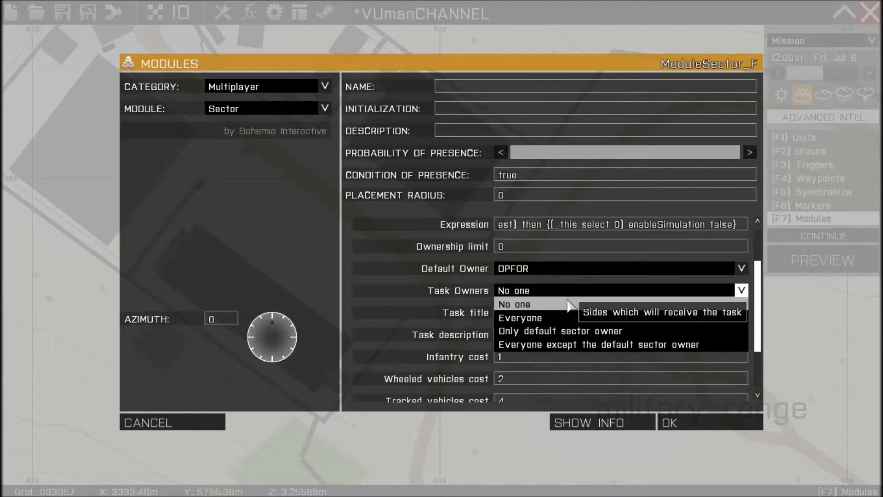
left_click(519, 318)
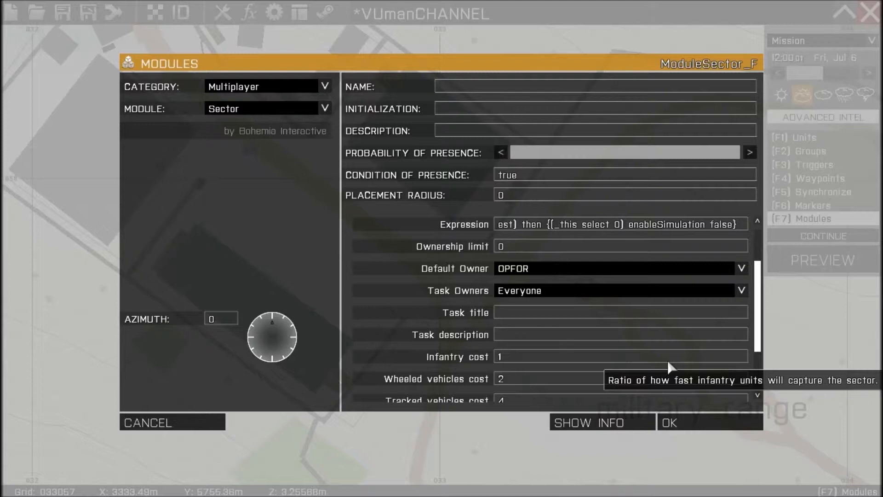
Title the task CAPTURE DEMO ZONE, described 'Take your guys and capture Demo Zone'
type("CA")
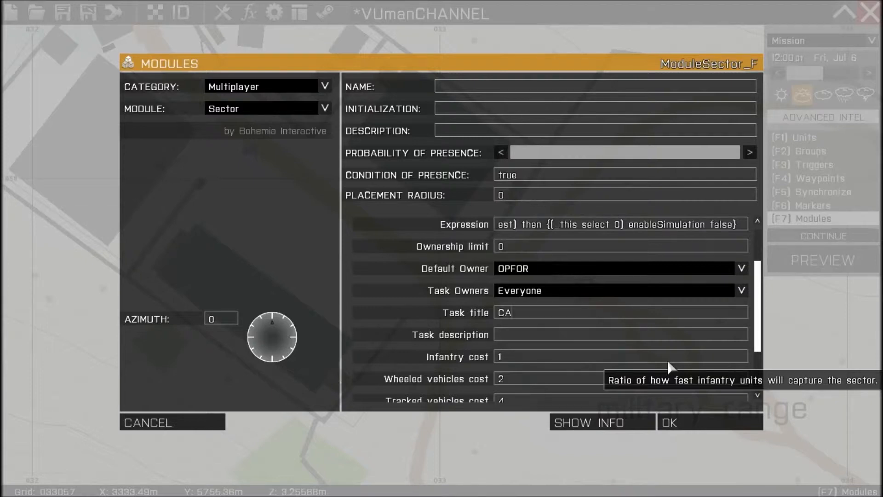
type("CAPTURE")
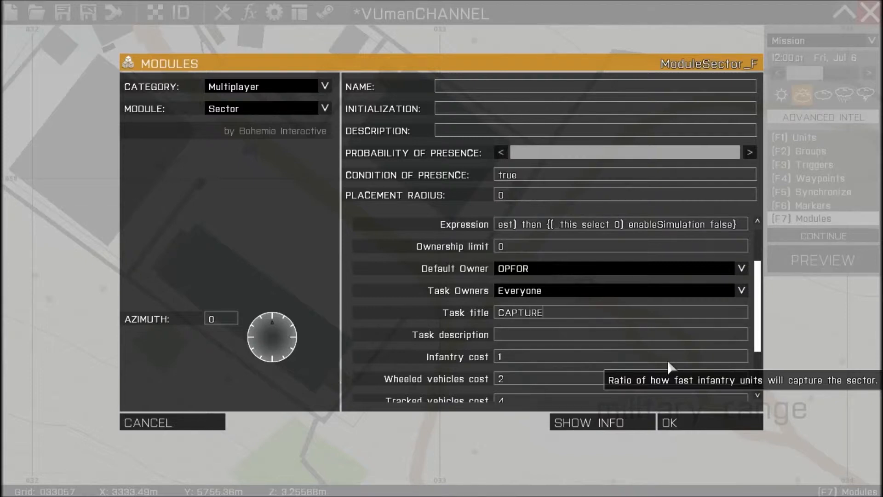
type("DEMO ZONE")
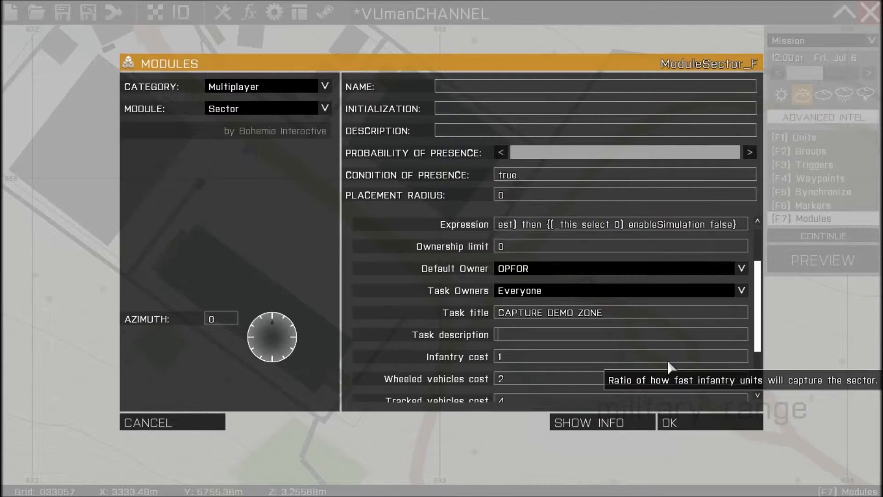
type("T")
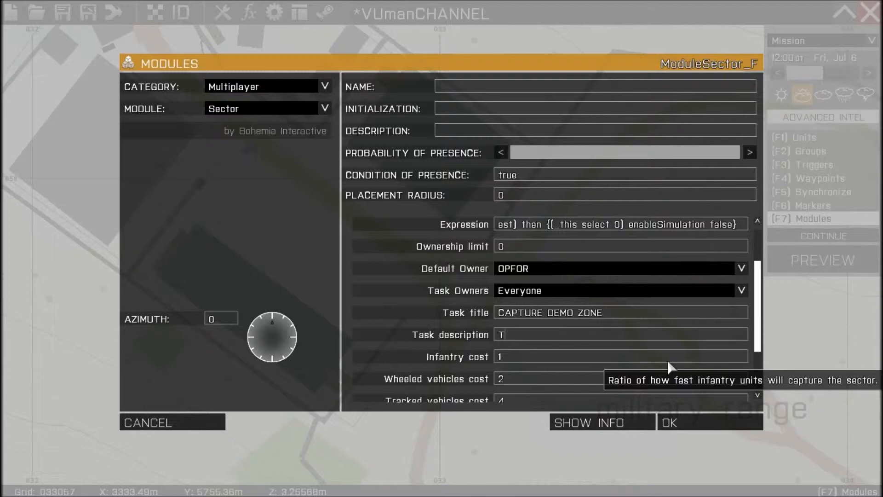
type("ake your")
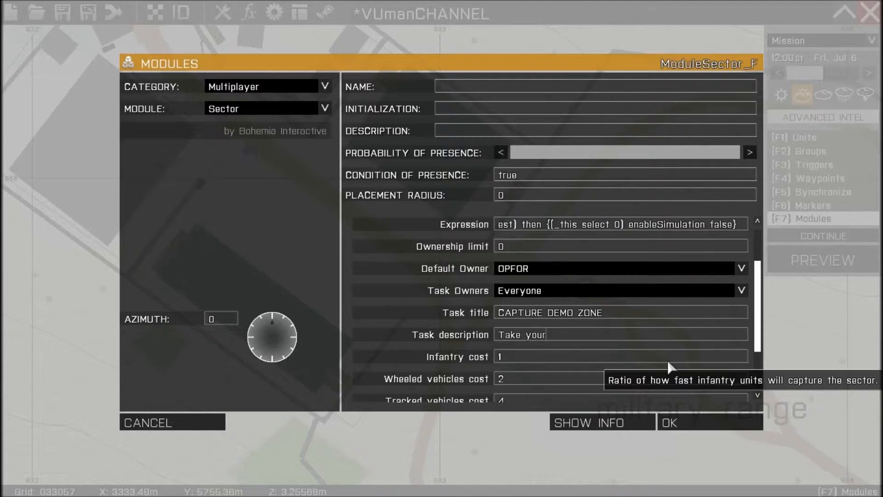
type("guys and capture")
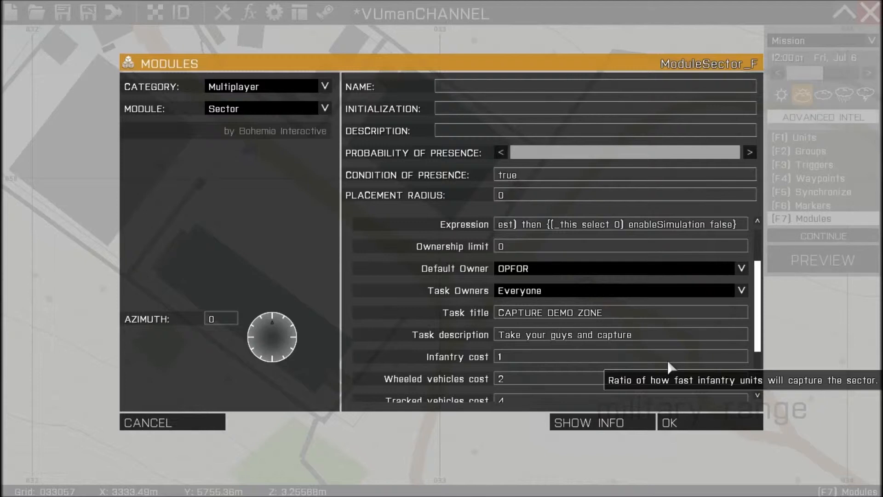
type("Demo")
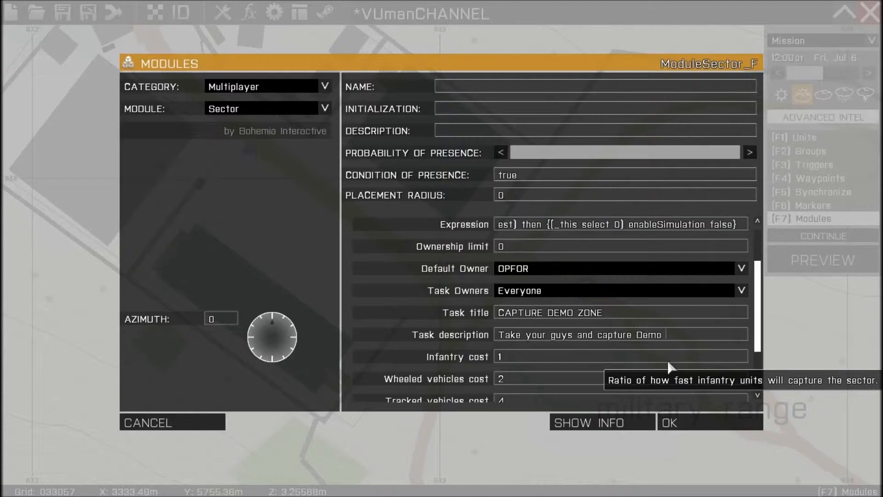
type("Zone")
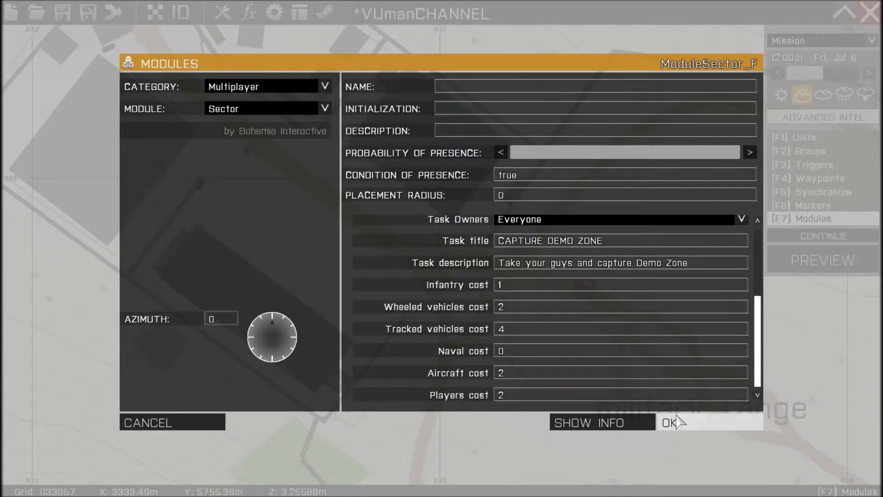
Save the Sector module and start inserting a unit just below it
left_click(672, 422)
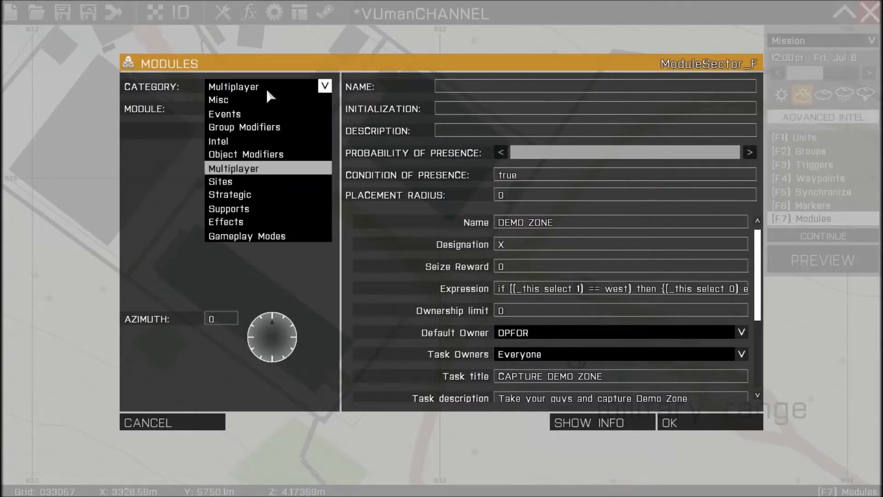
mouse_move(272, 117)
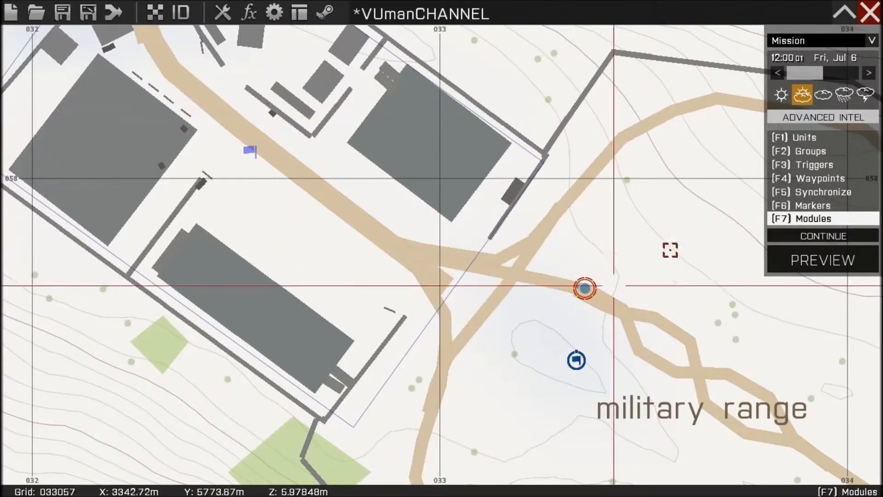
left_click(803, 137)
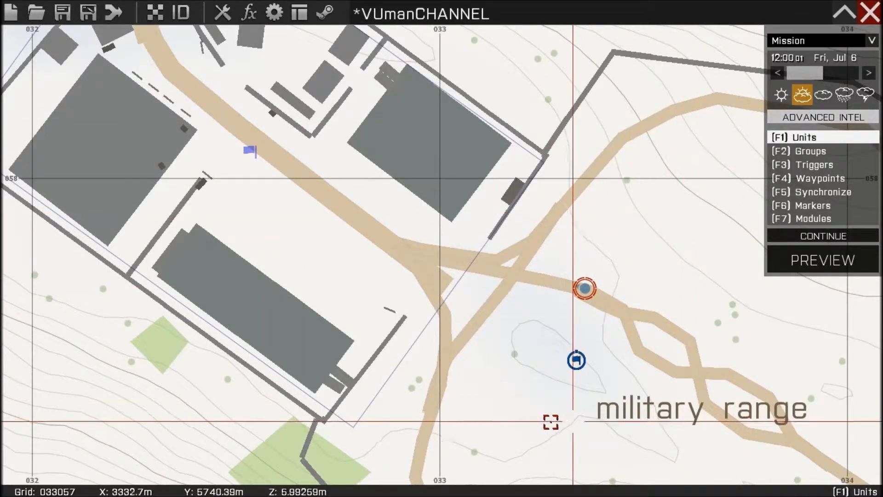
double_click(583, 289)
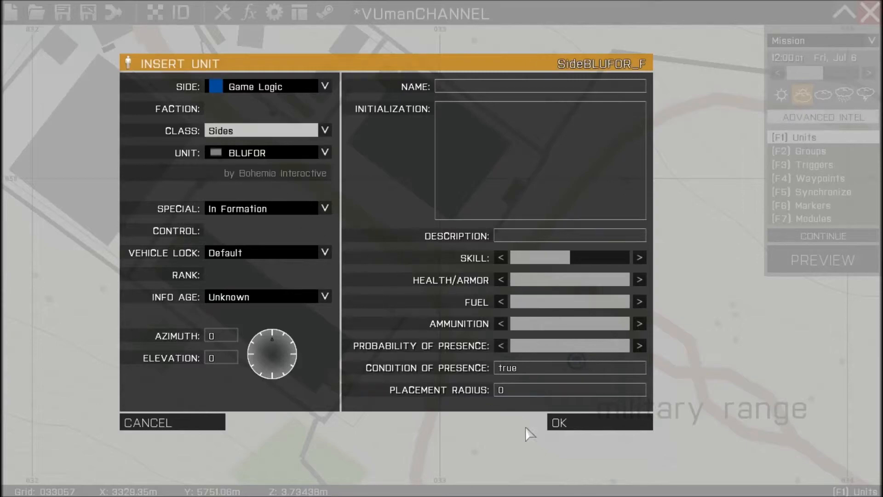
Place an OPFOR side logic and an Area location logic near the sector module
left_click(564, 423)
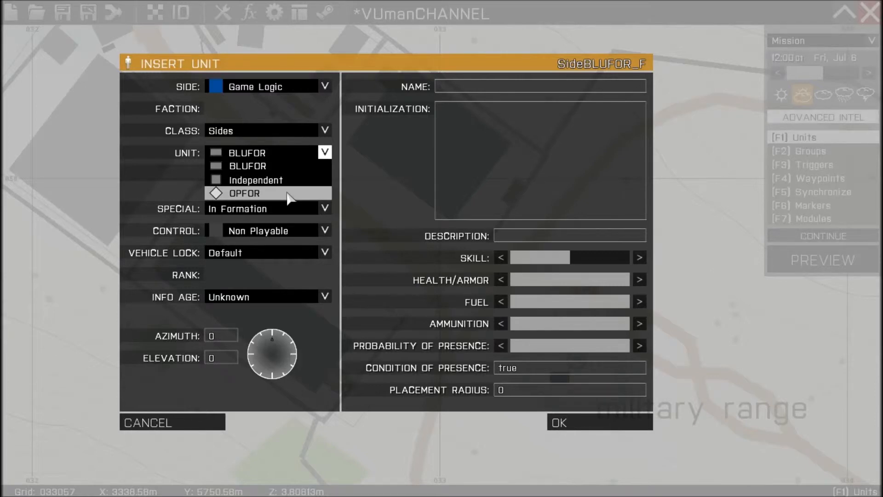
left_click(244, 194)
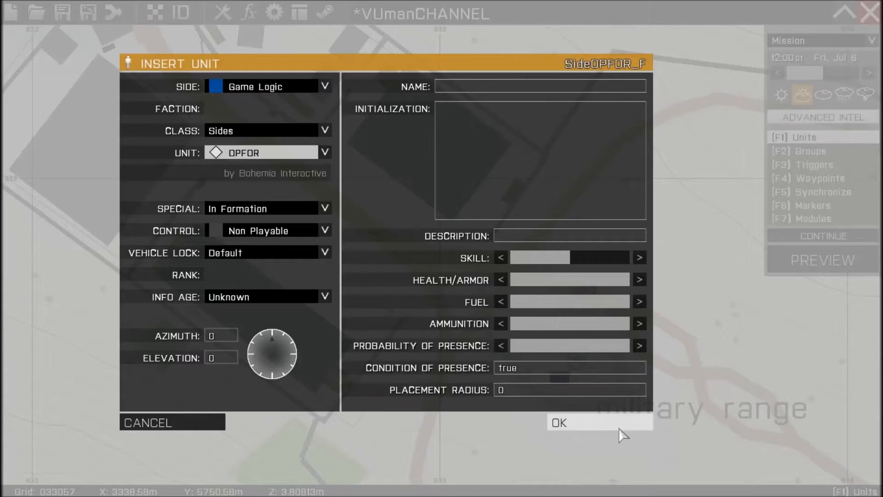
left_click(558, 423)
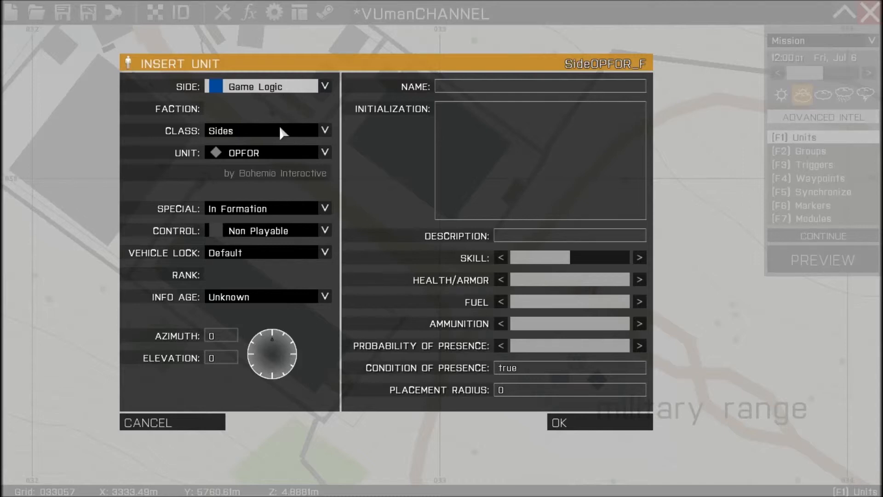
left_click(325, 131)
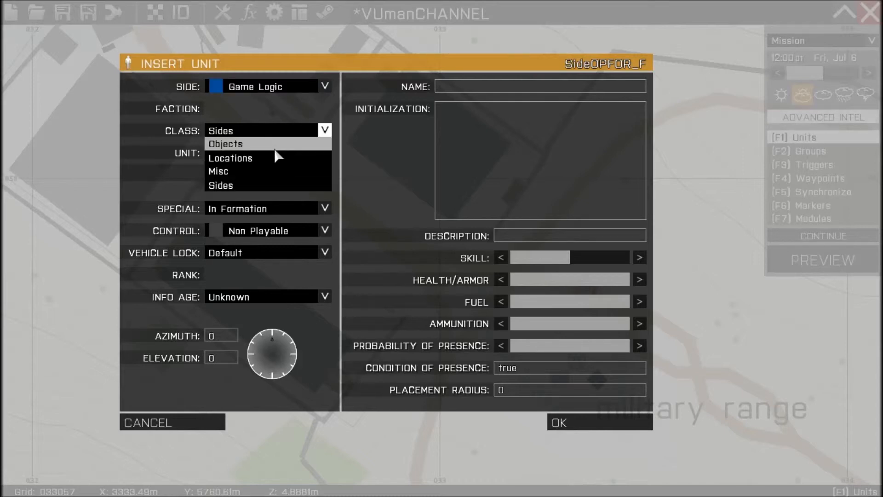
left_click(230, 157)
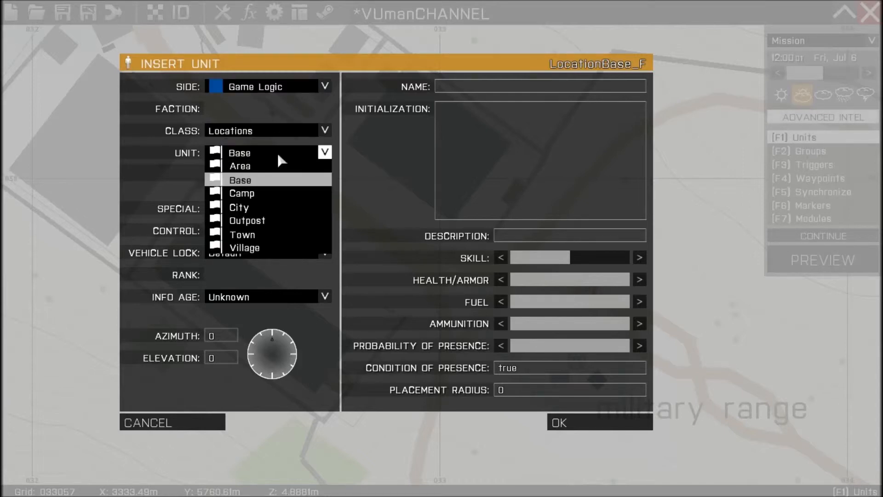
left_click(562, 423)
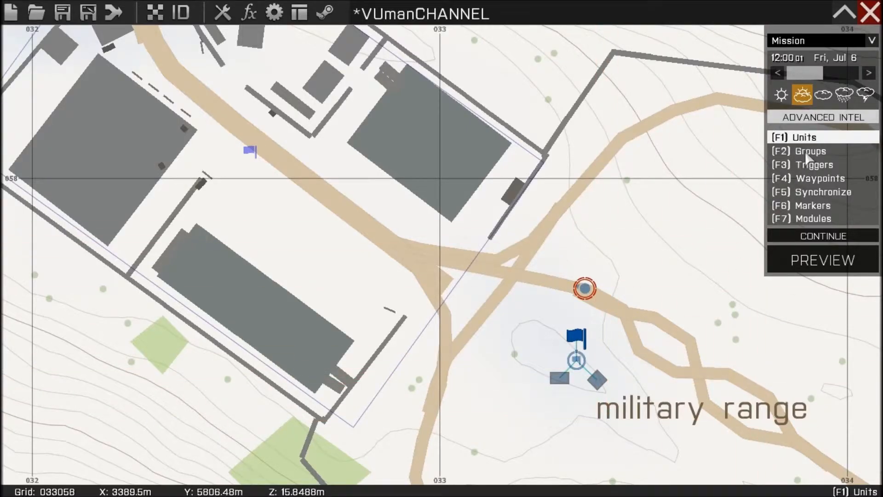
Synchronize the trigger with the Sector module using F5 Synchronize
left_click(810, 151)
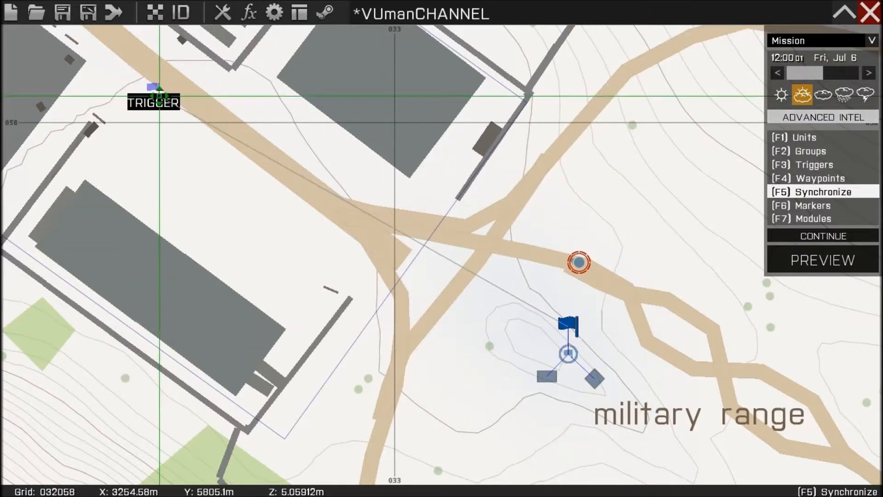
left_click(823, 259)
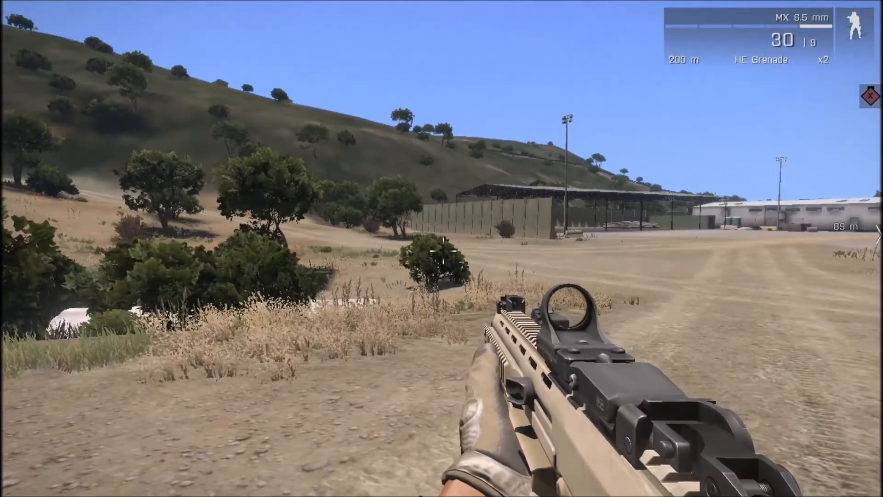
Open the preview map to view the enemy-held X: DEMO ZONE sector
key("M")
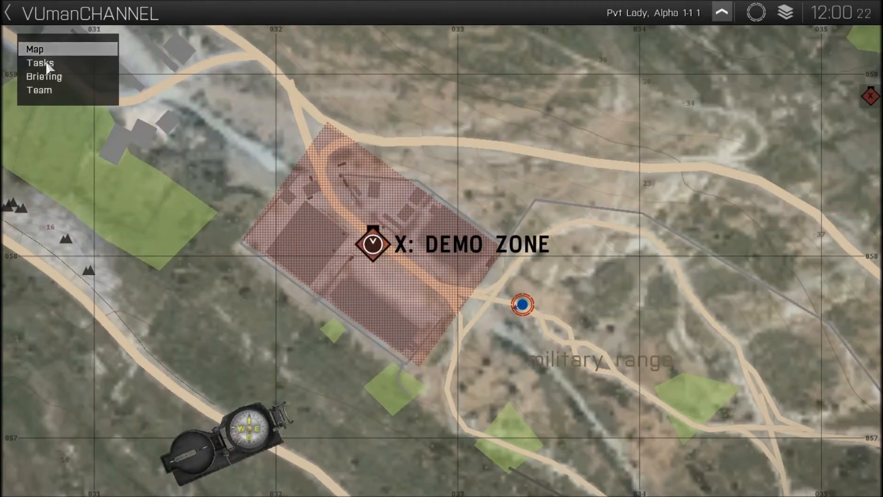
left_click(41, 63)
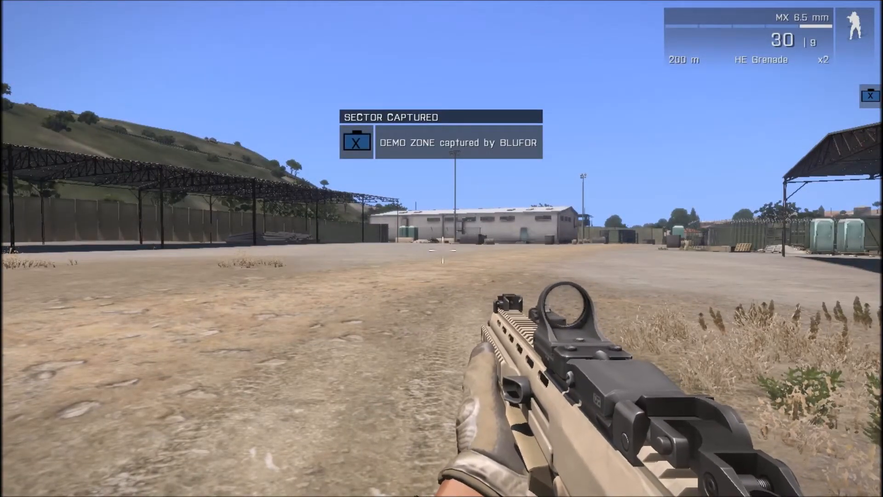
Open the map to confirm DEMO ZONE is captured and the task completed
key("M")
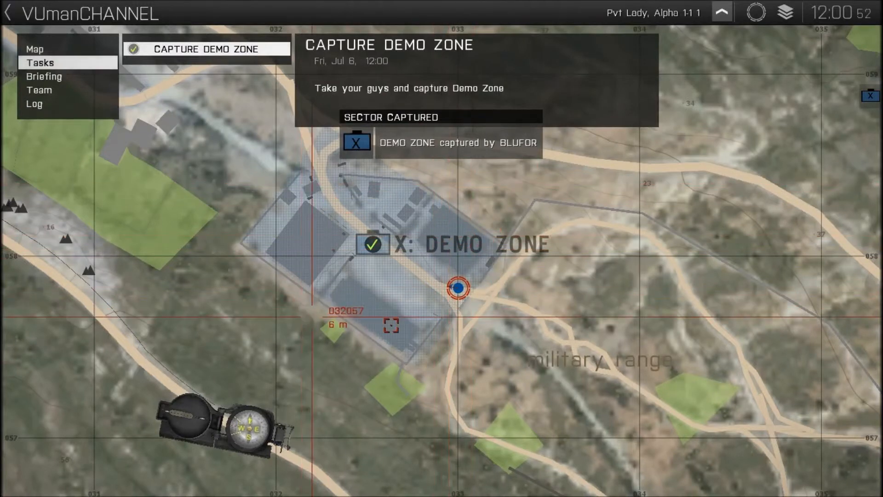